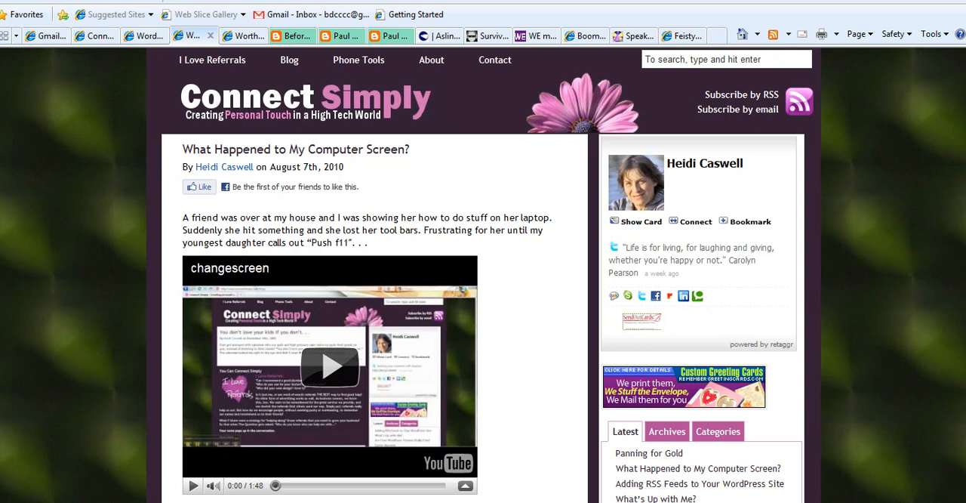
mouse_move(941, 185)
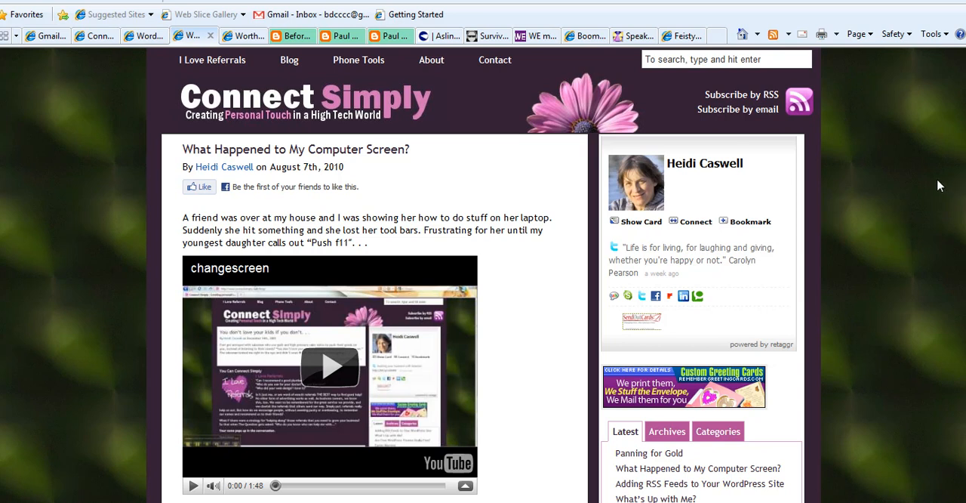
mouse_move(447, 128)
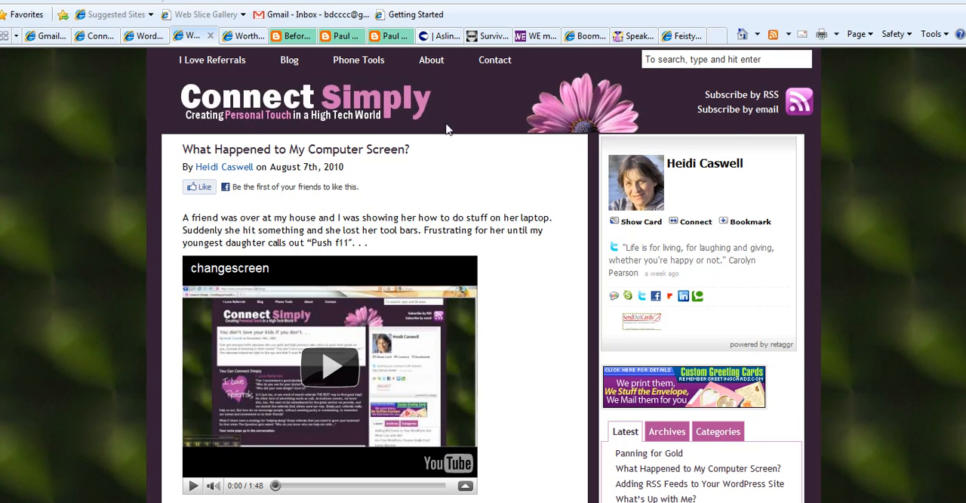
mouse_move(165, 372)
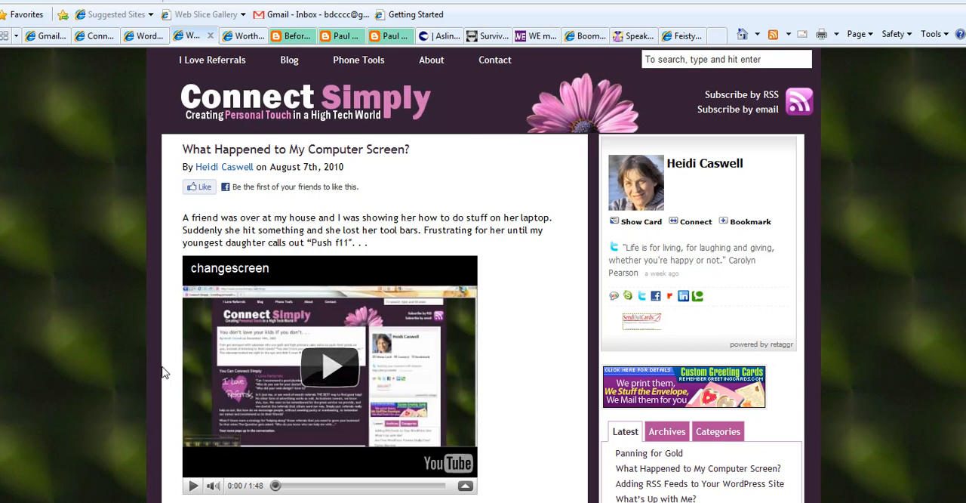
mouse_move(938, 258)
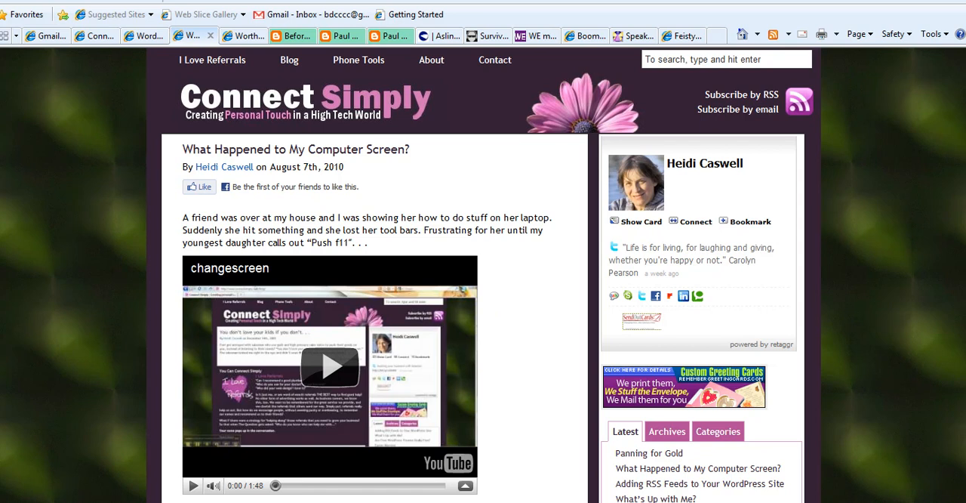
mouse_move(573, 418)
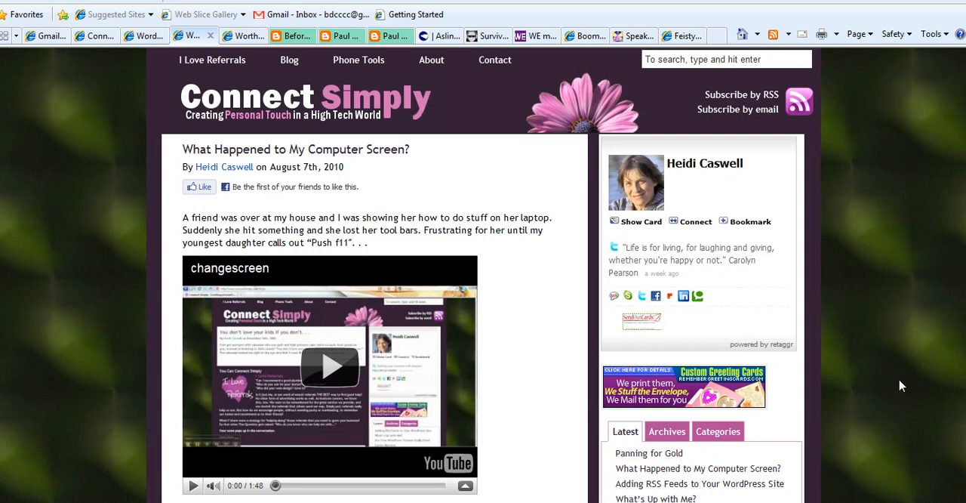
mouse_move(867, 336)
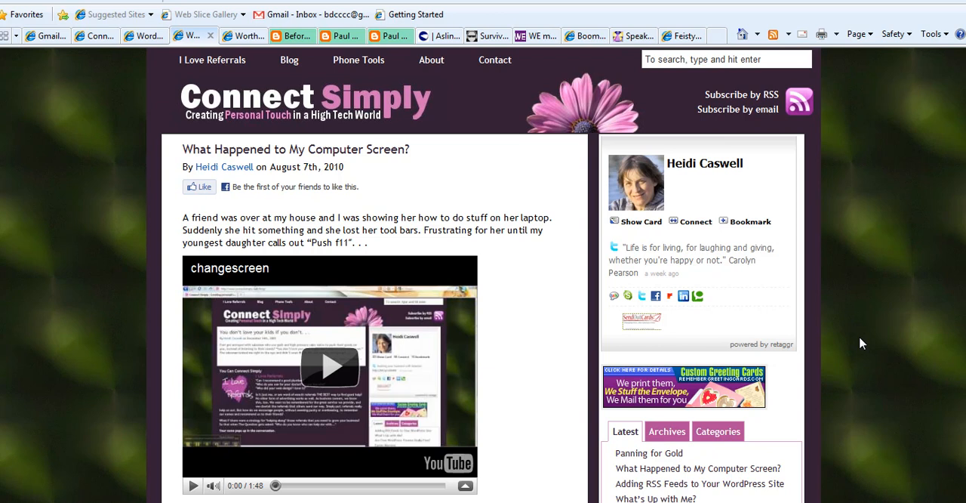
mouse_move(729, 395)
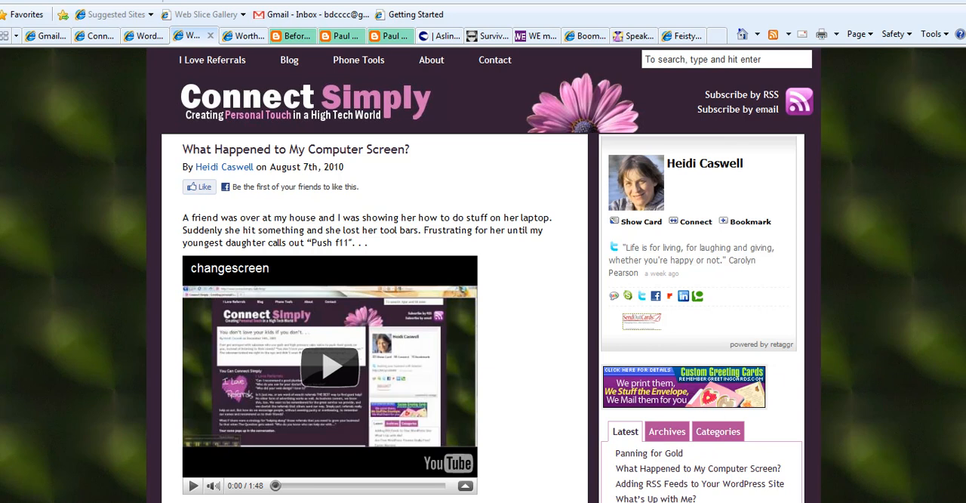
mouse_move(904, 328)
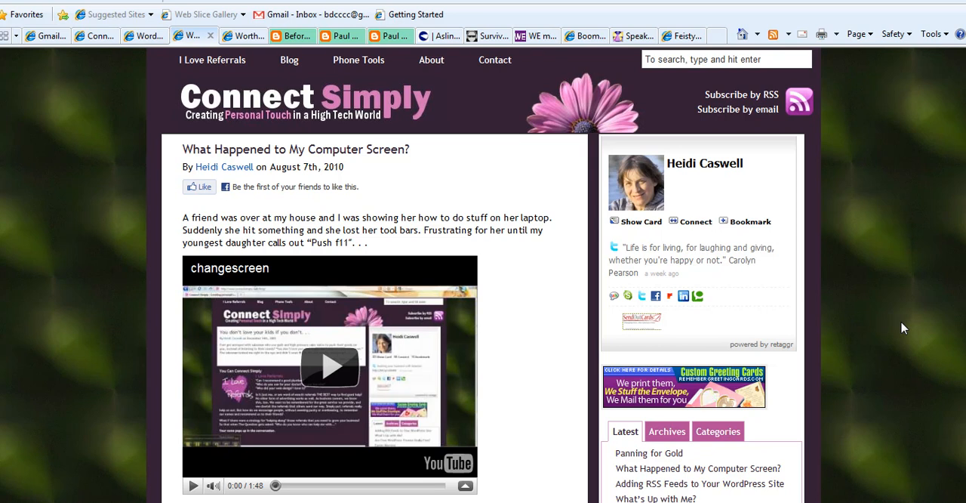
mouse_move(711, 50)
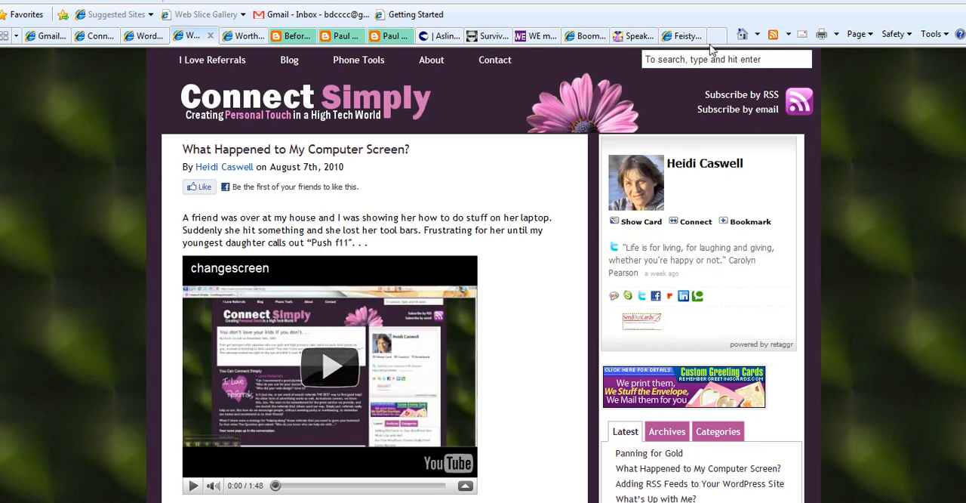
mouse_move(555, 337)
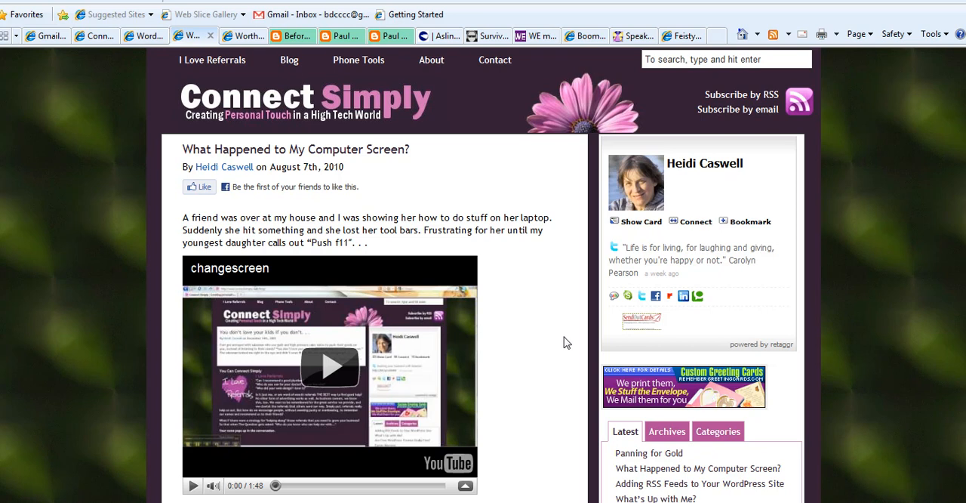
mouse_move(536, 356)
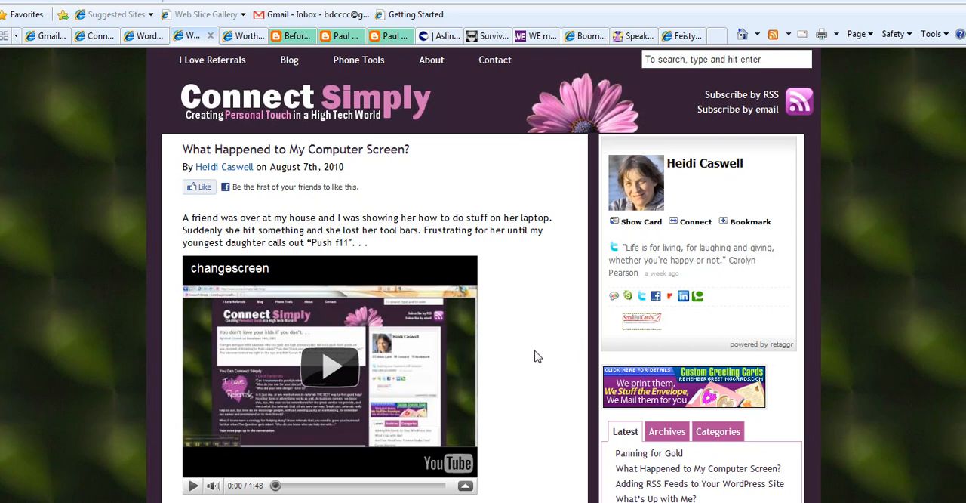
mouse_move(529, 373)
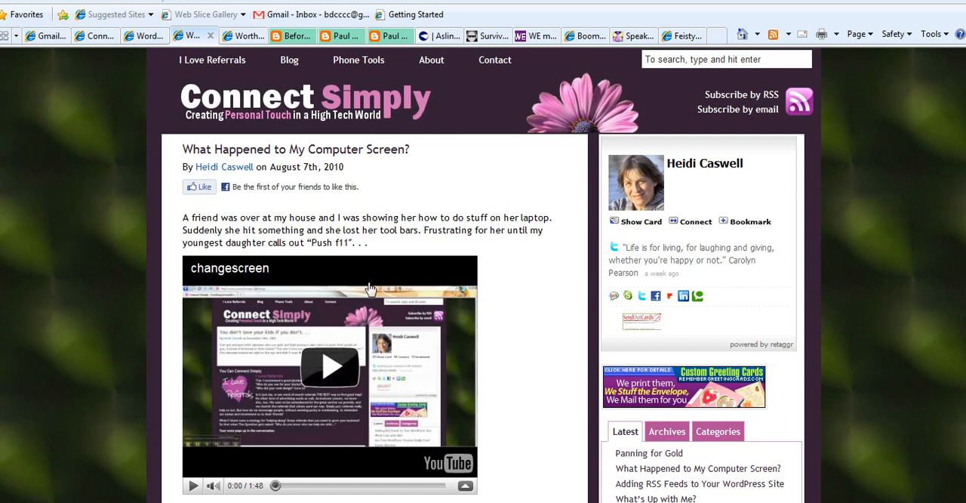
mouse_move(526, 480)
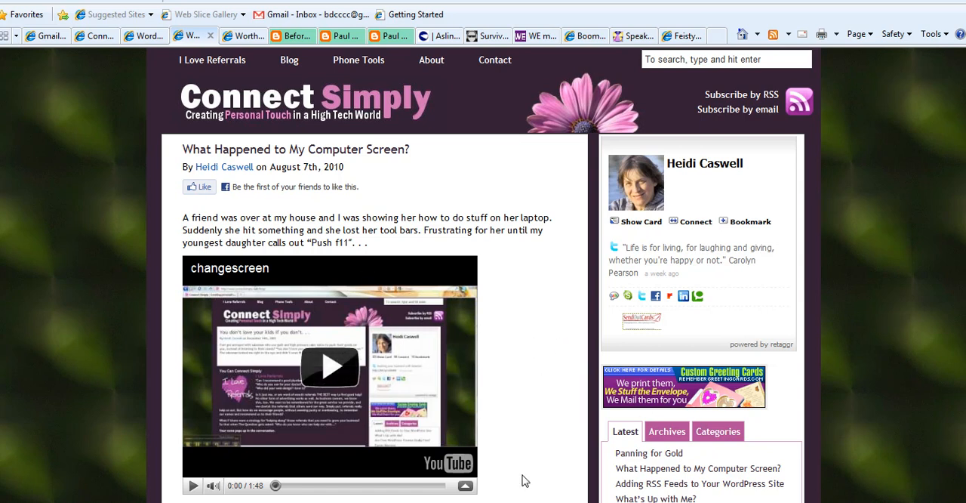
mouse_move(136, 337)
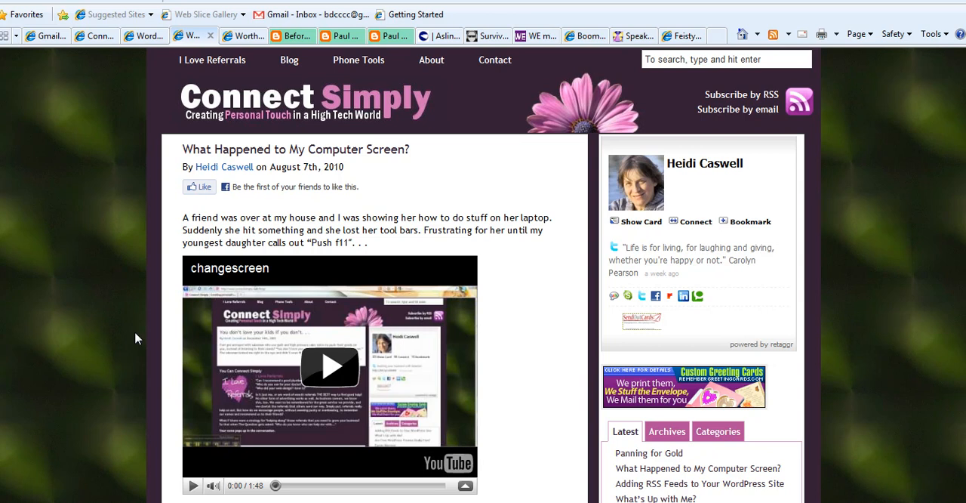
mouse_move(104, 306)
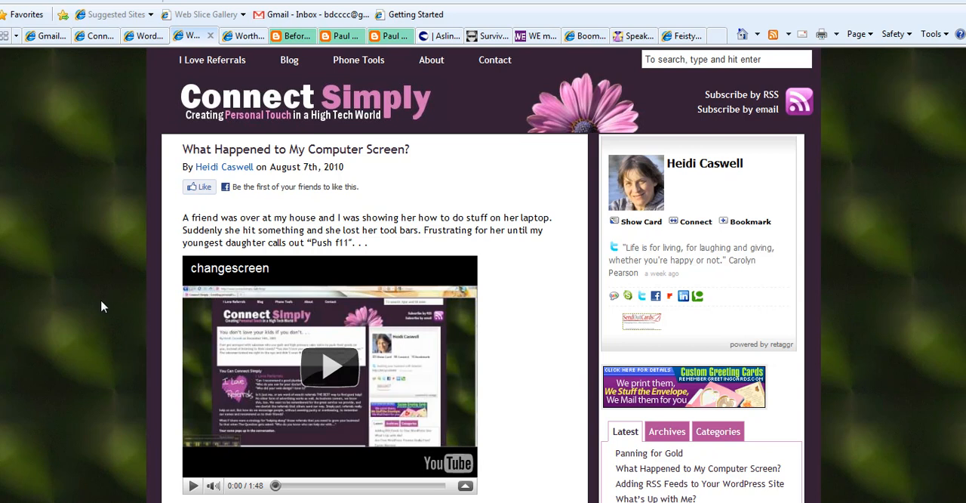
mouse_move(89, 348)
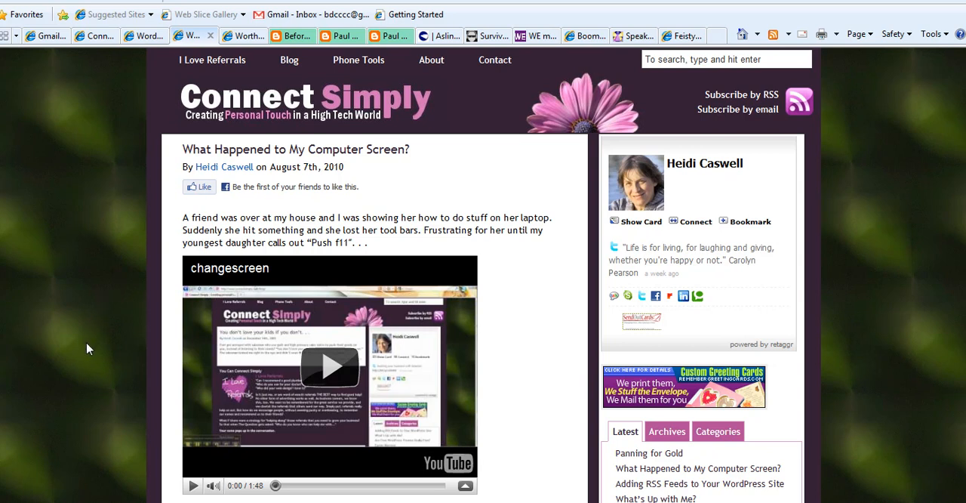
mouse_move(355, 399)
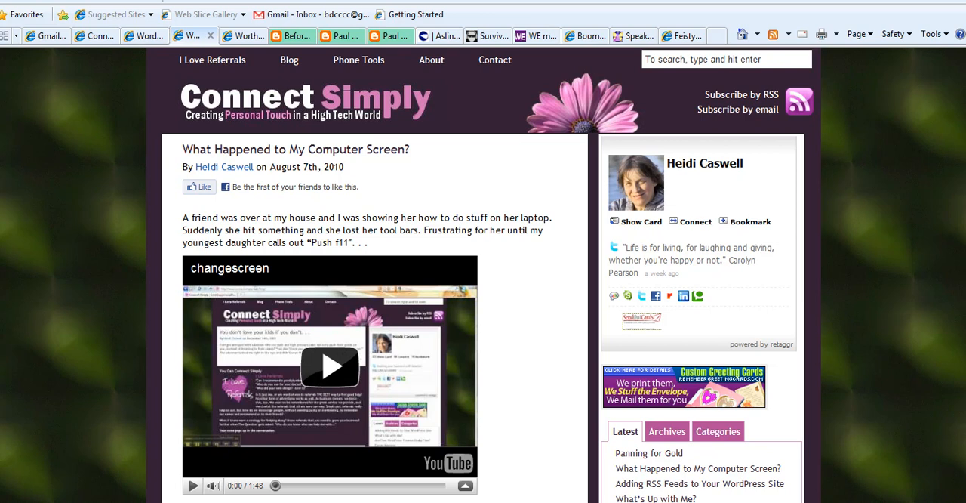
mouse_move(354, 416)
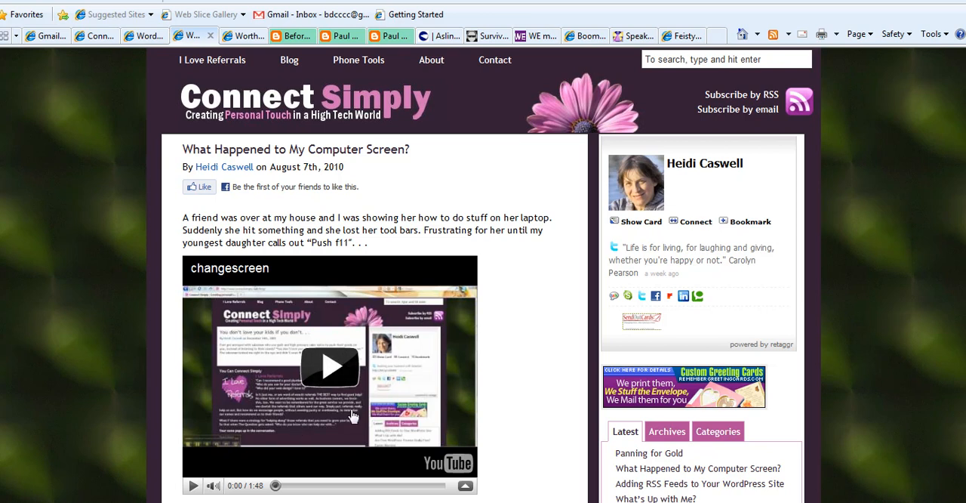
mouse_move(309, 361)
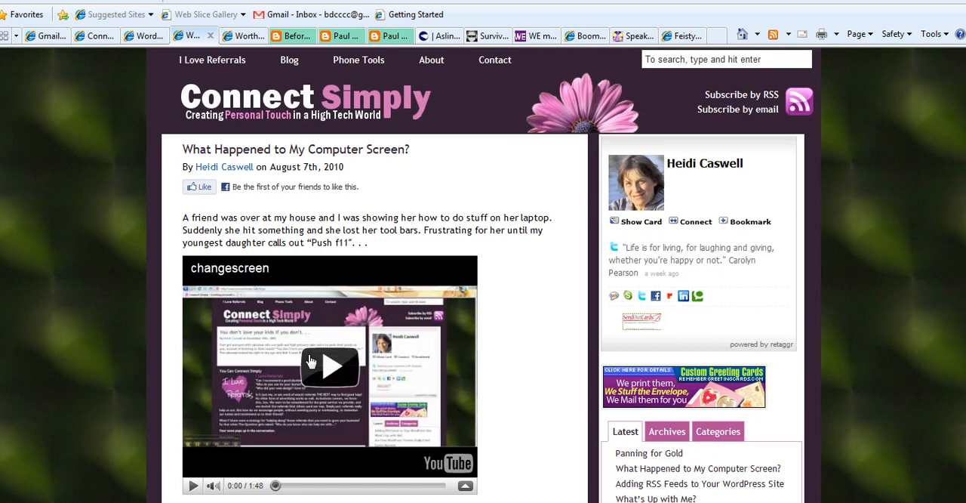
mouse_move(413, 197)
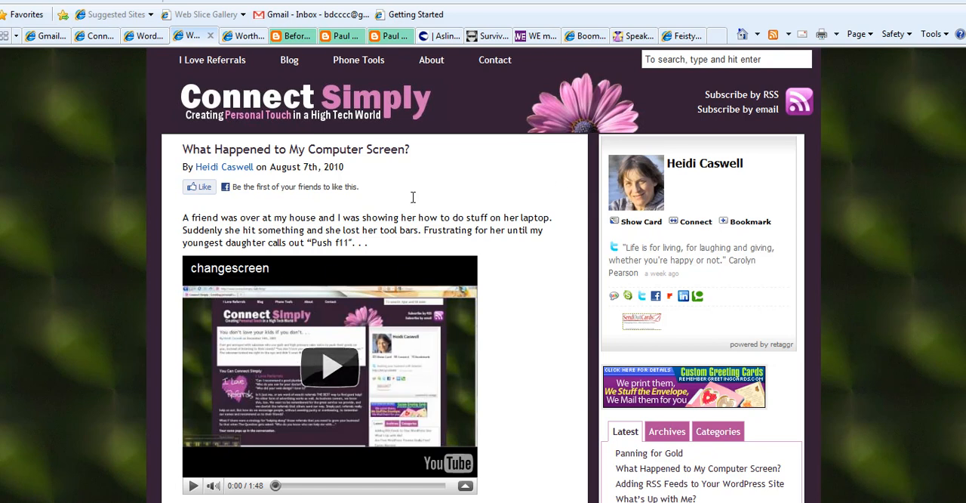
mouse_move(547, 273)
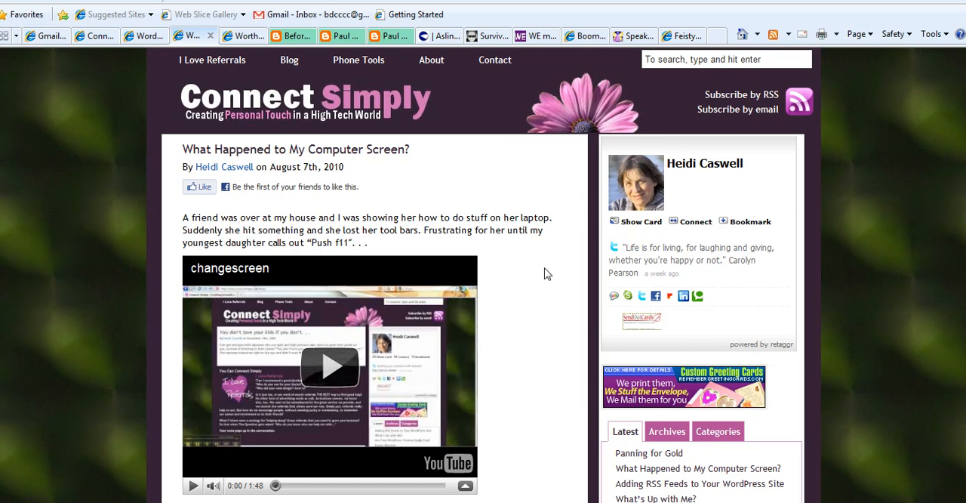
mouse_move(249, 306)
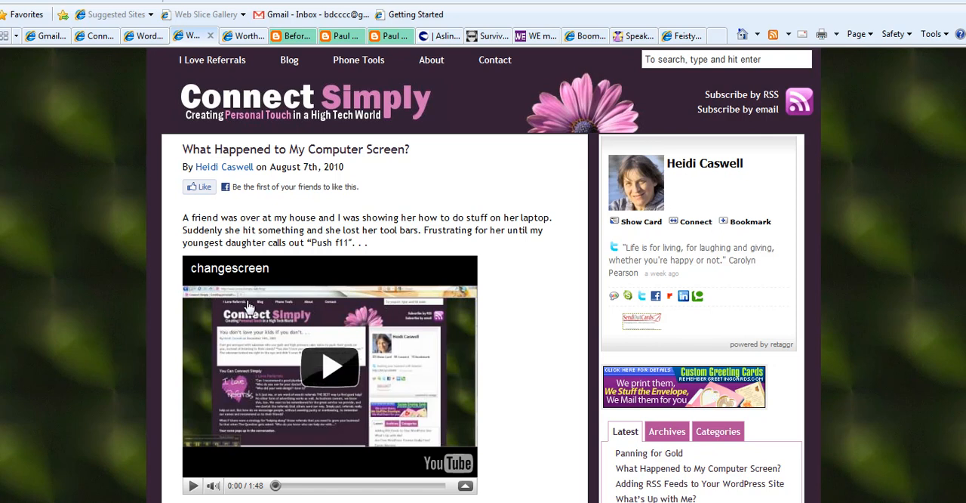
mouse_move(517, 313)
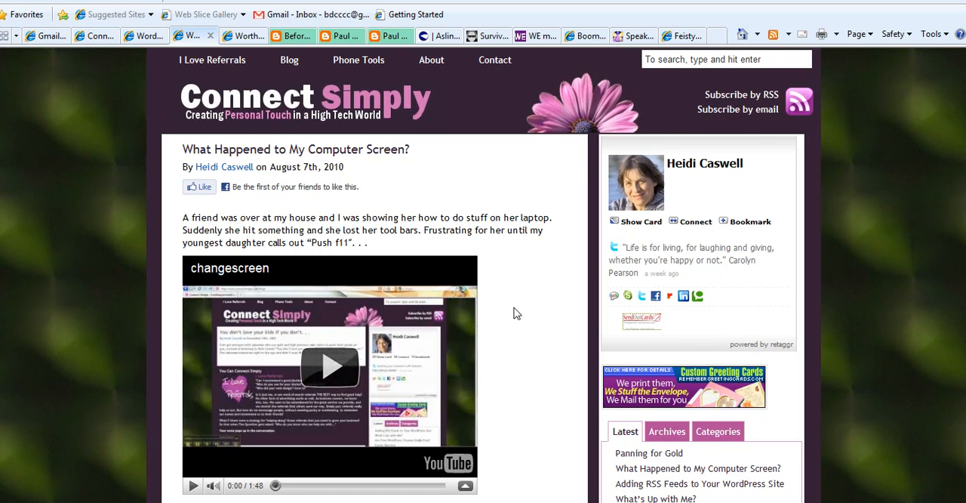
mouse_move(125, 318)
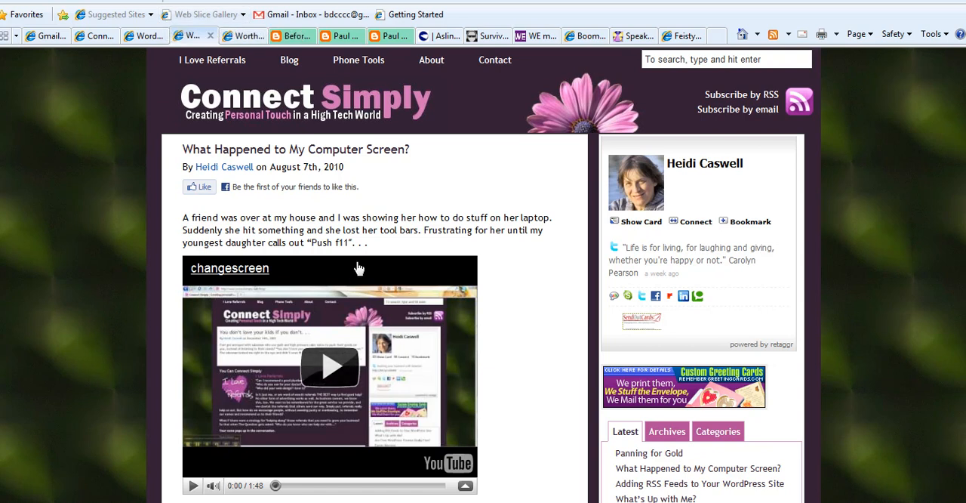
mouse_move(53, 259)
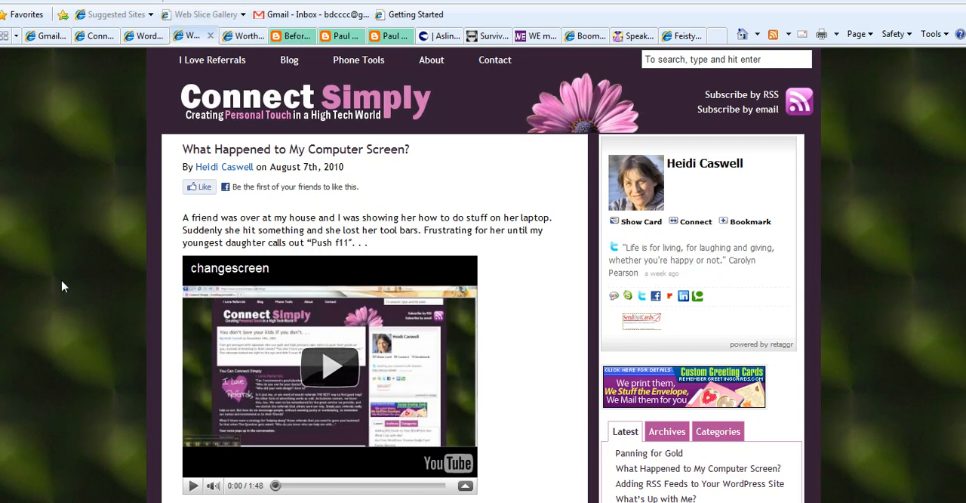
mouse_move(117, 55)
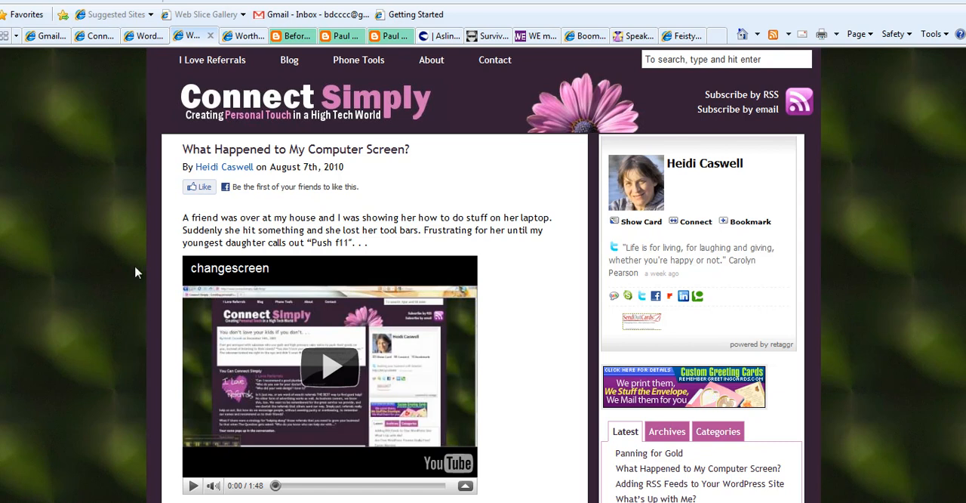
mouse_move(124, 265)
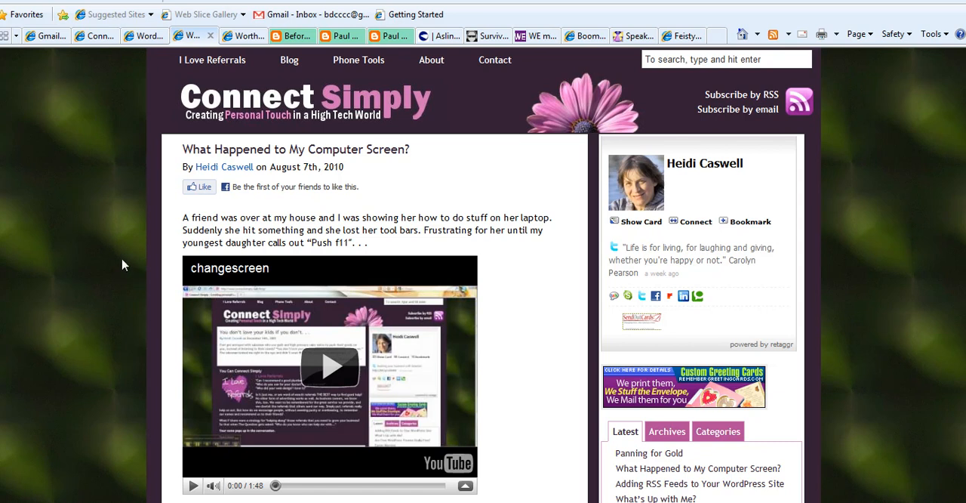
mouse_move(47, 231)
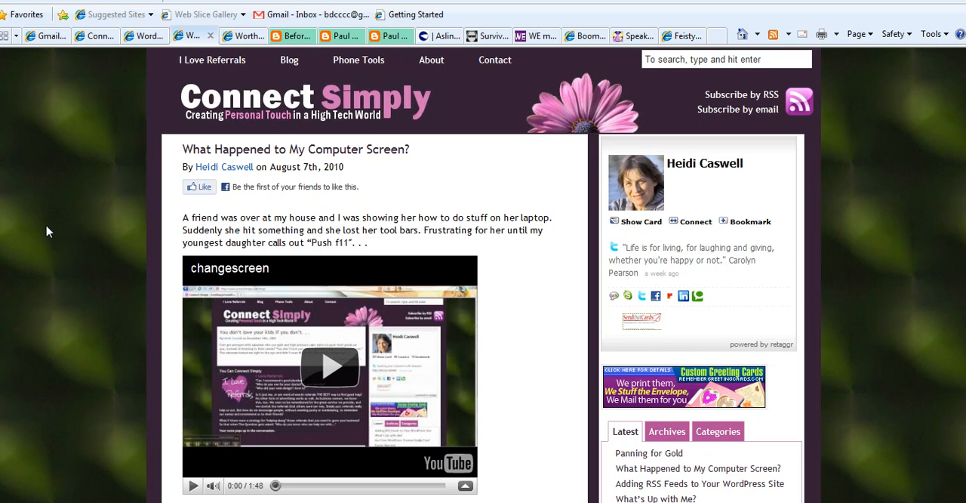
mouse_move(43, 238)
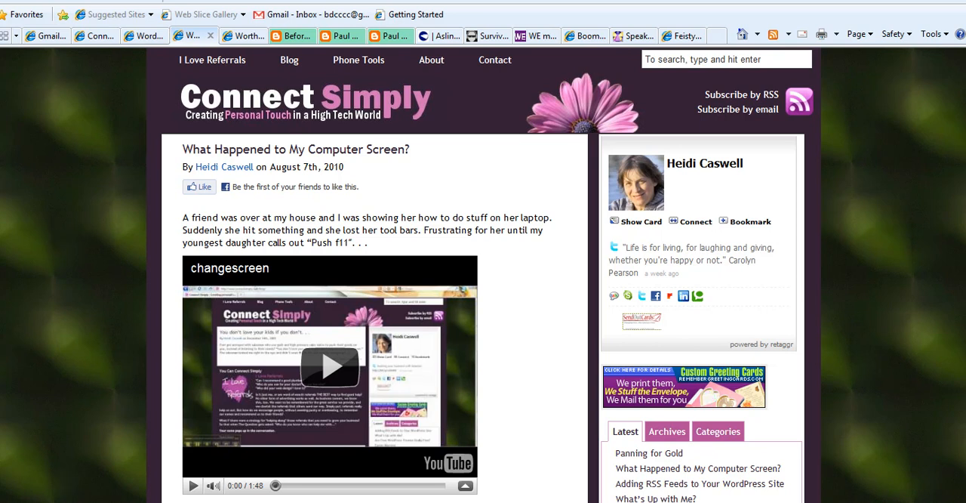
Switch from the Connect Simply blog to the Aslin's American Movers tab
click(440, 35)
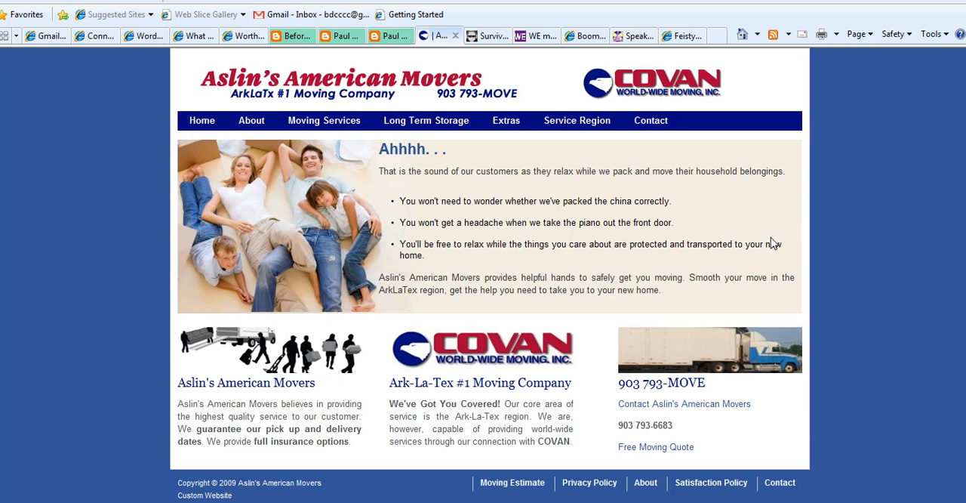
mouse_move(512, 482)
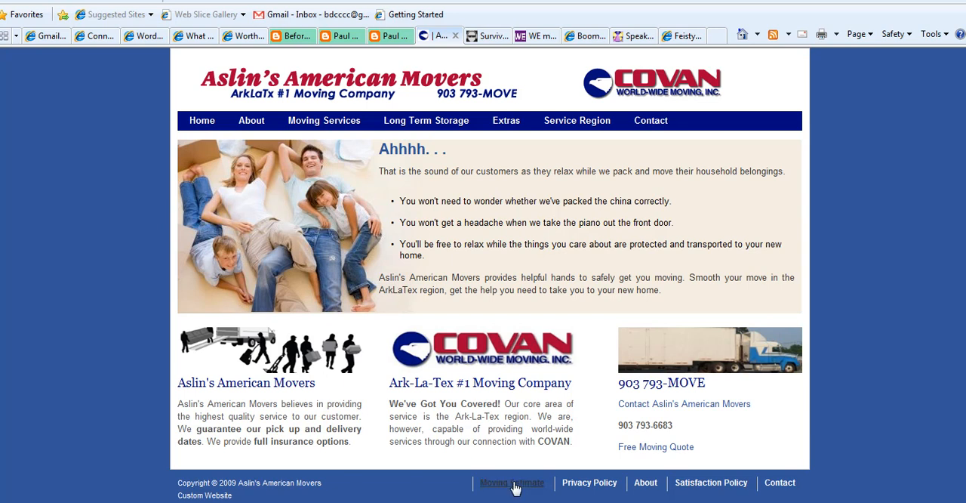
mouse_move(426, 120)
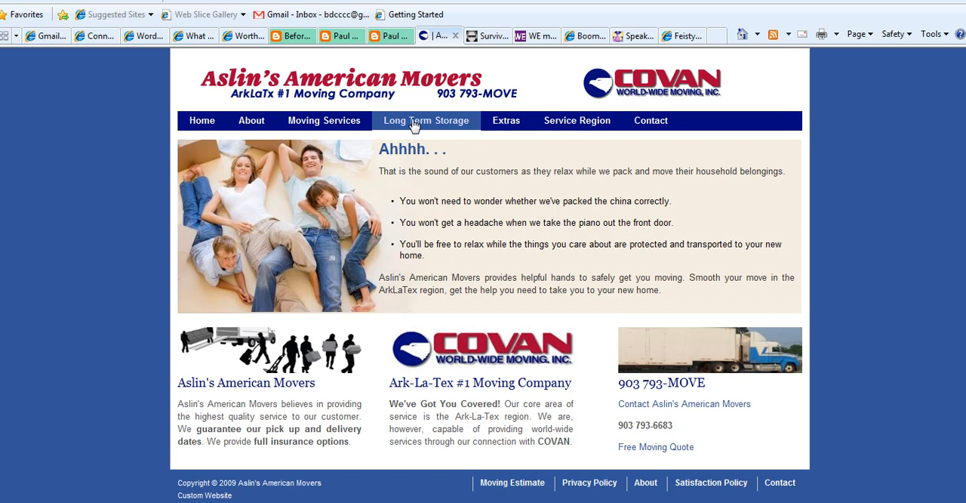
mouse_move(577, 121)
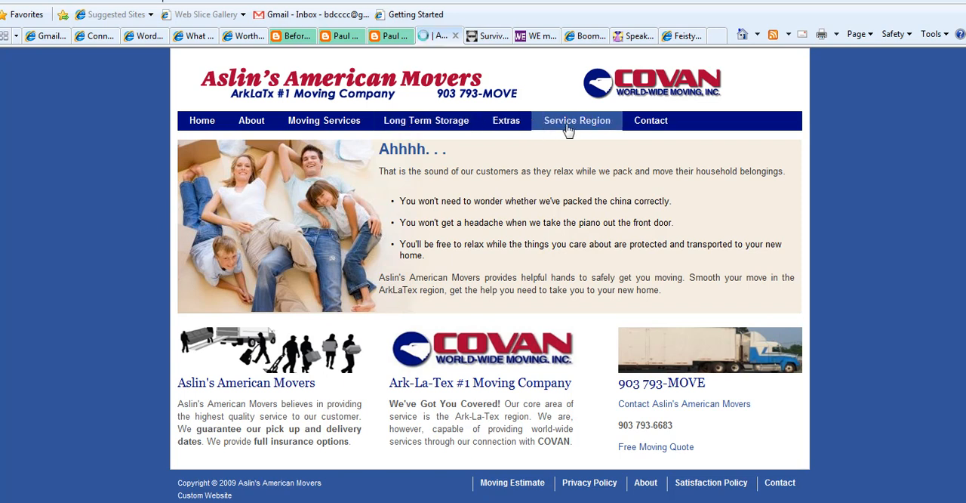
mouse_move(506, 120)
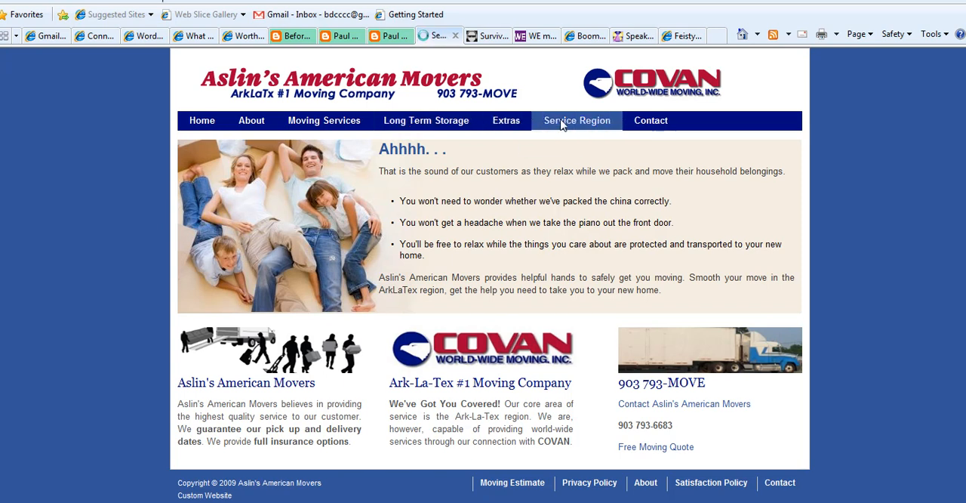
Visit the movers' Service Region page, then their Contact page
click(577, 120)
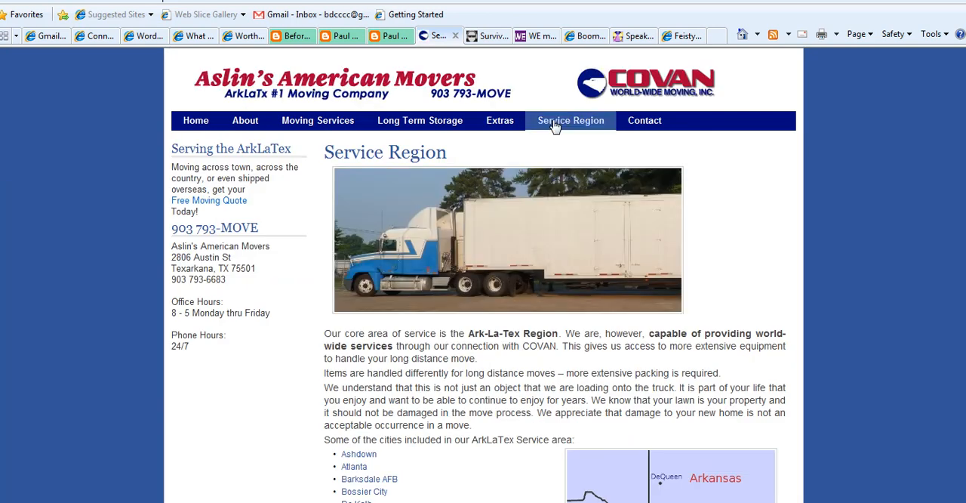
mouse_move(289, 207)
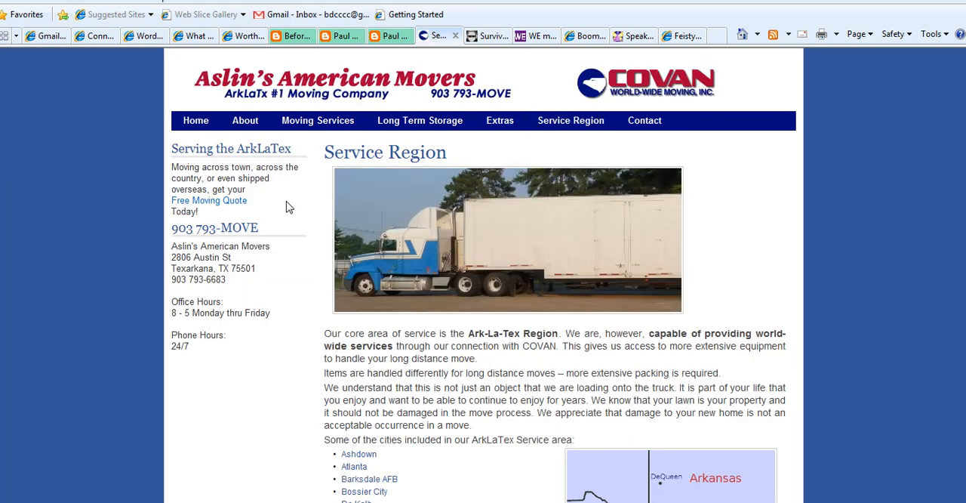
mouse_move(644, 120)
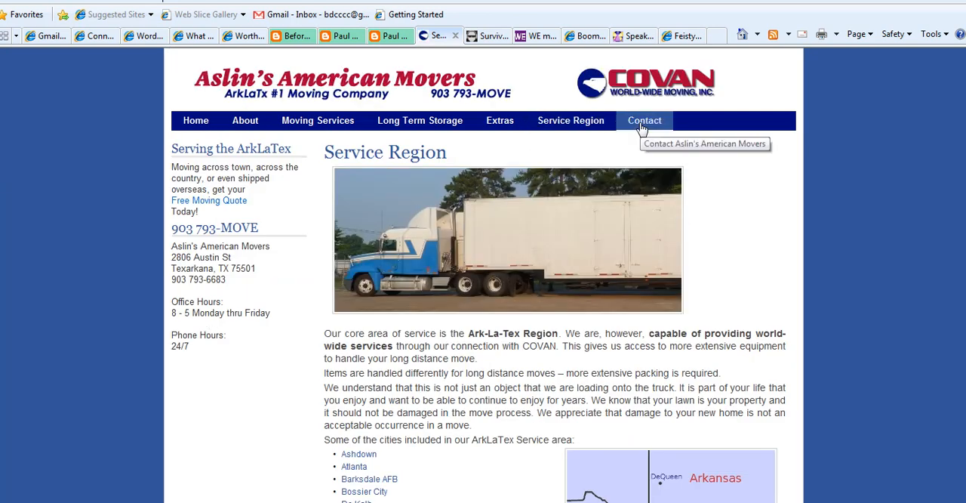
click(644, 120)
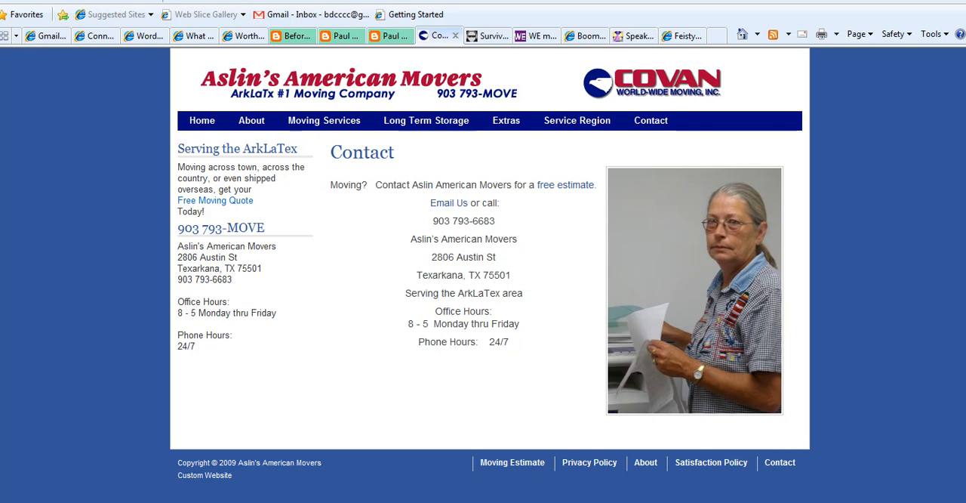
mouse_move(282, 160)
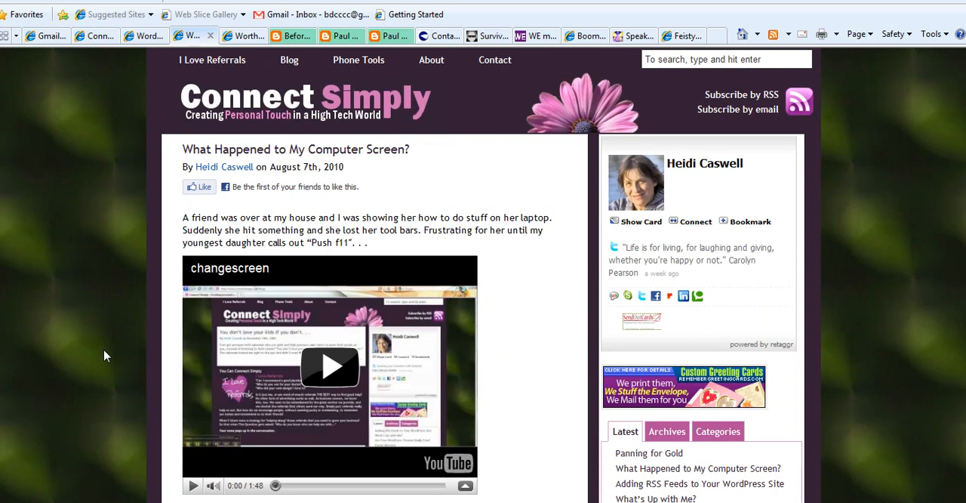
mouse_move(366, 335)
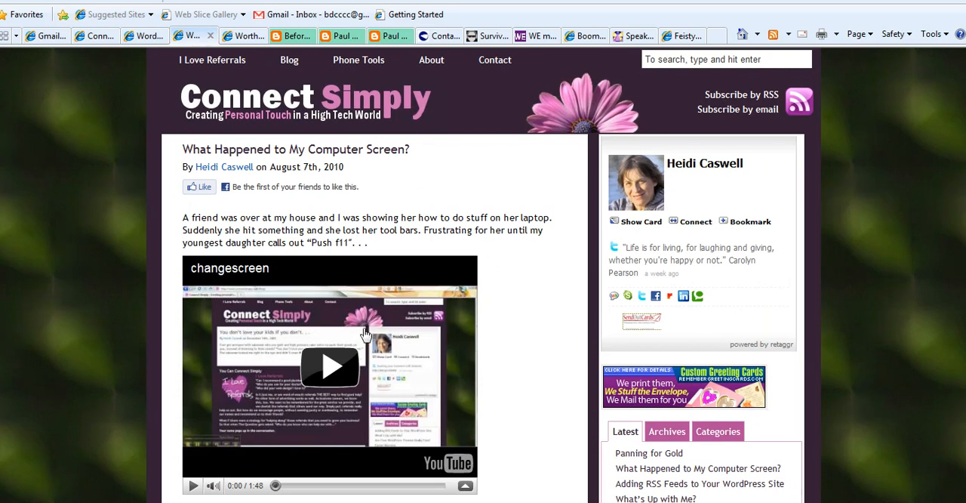
mouse_move(893, 296)
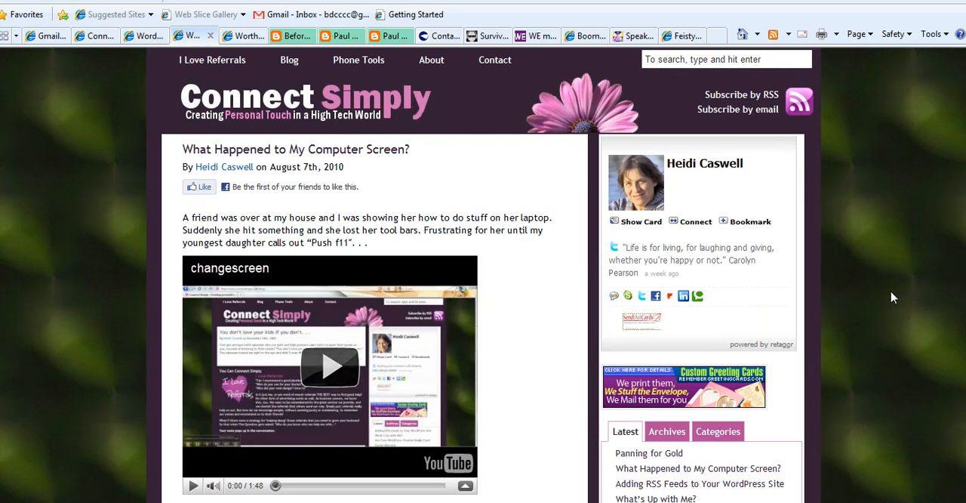
mouse_move(789, 391)
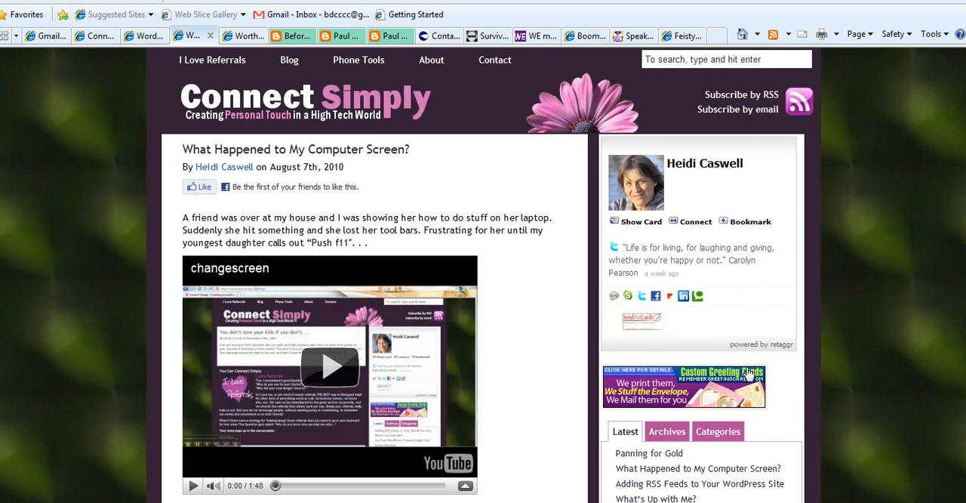
mouse_move(724, 375)
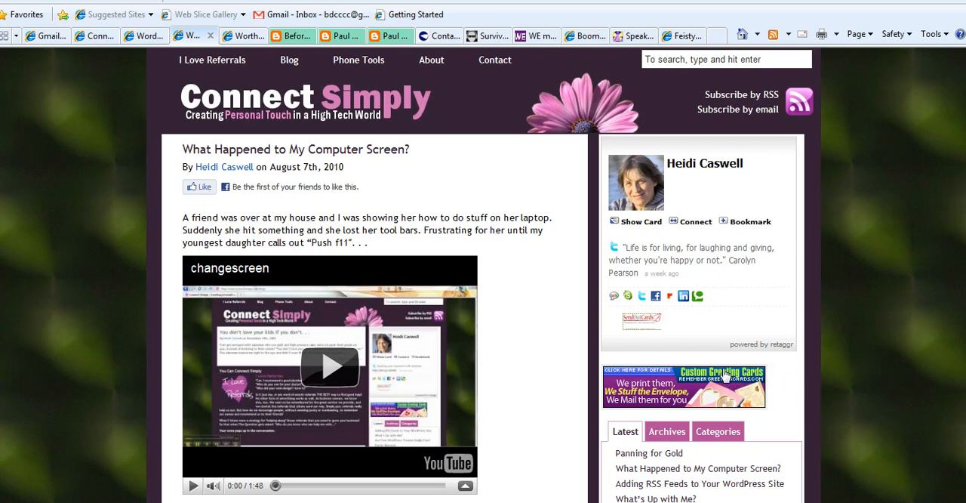
mouse_move(712, 389)
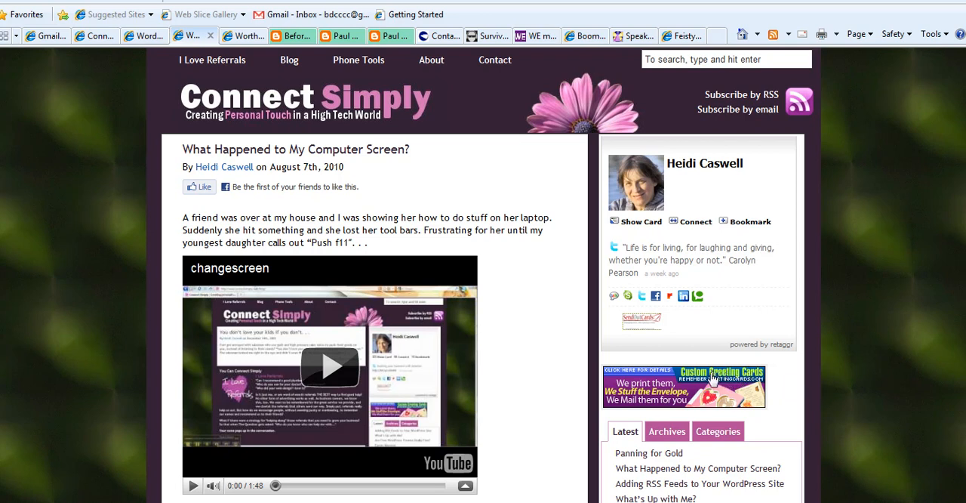
mouse_move(446, 246)
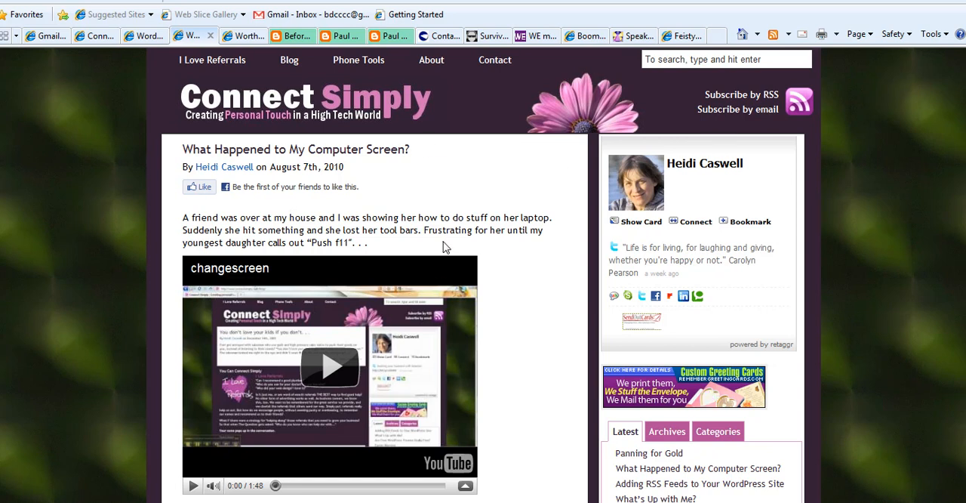
mouse_move(493, 446)
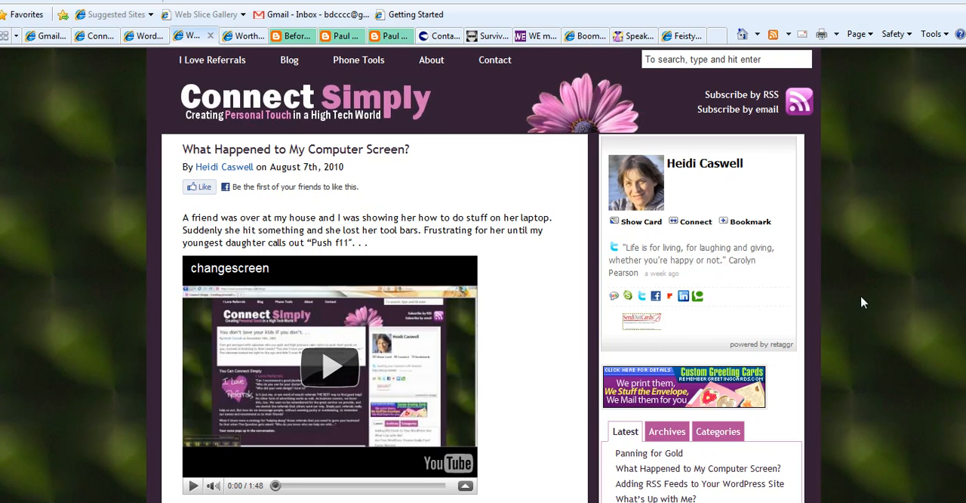
mouse_move(790, 323)
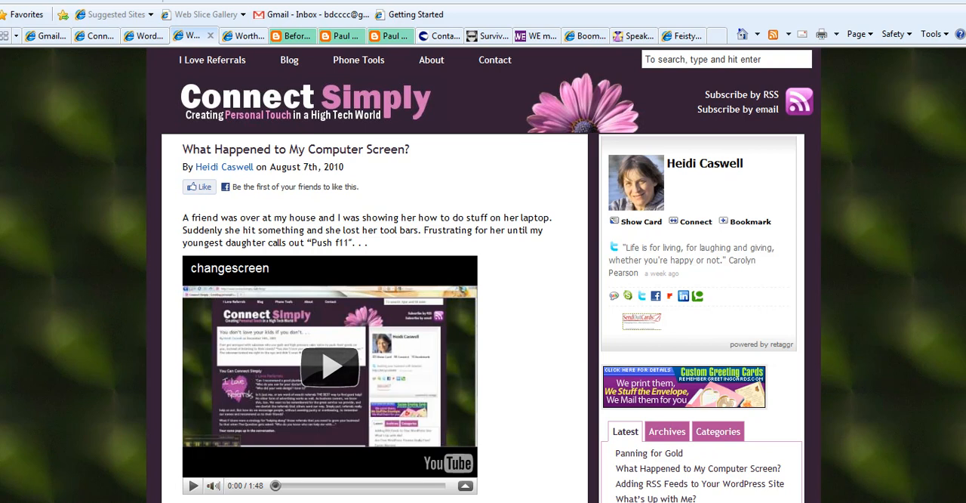
Go to WE Magazine, advance the technology carousel, and scroll to 'Influence: Do You Have Any?'
click(667, 36)
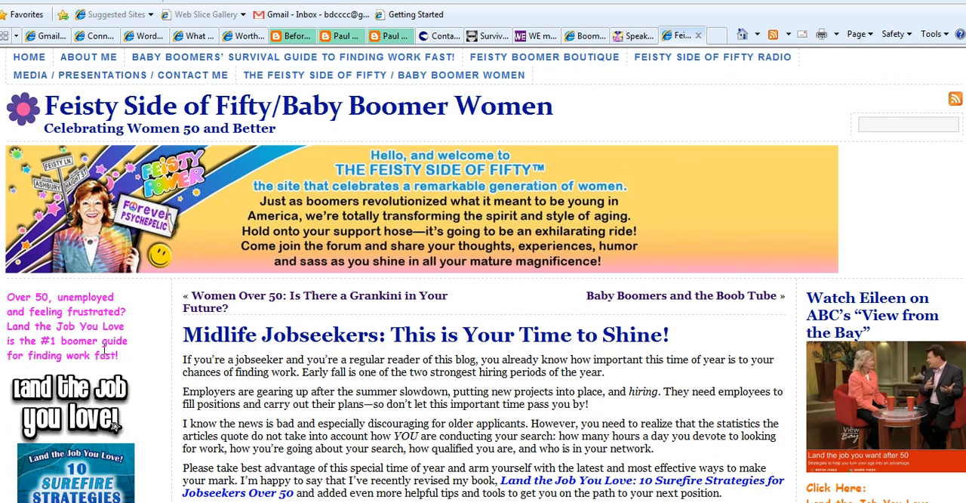
mouse_move(634, 414)
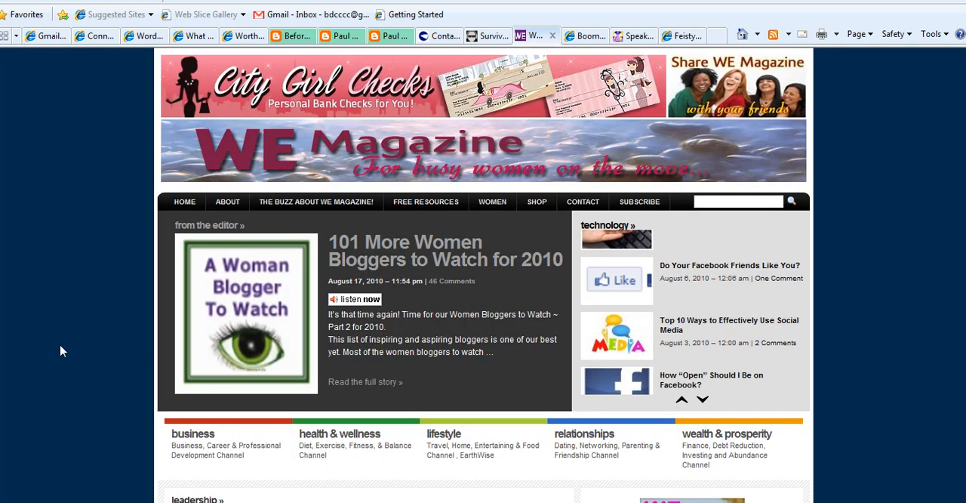
click(701, 399)
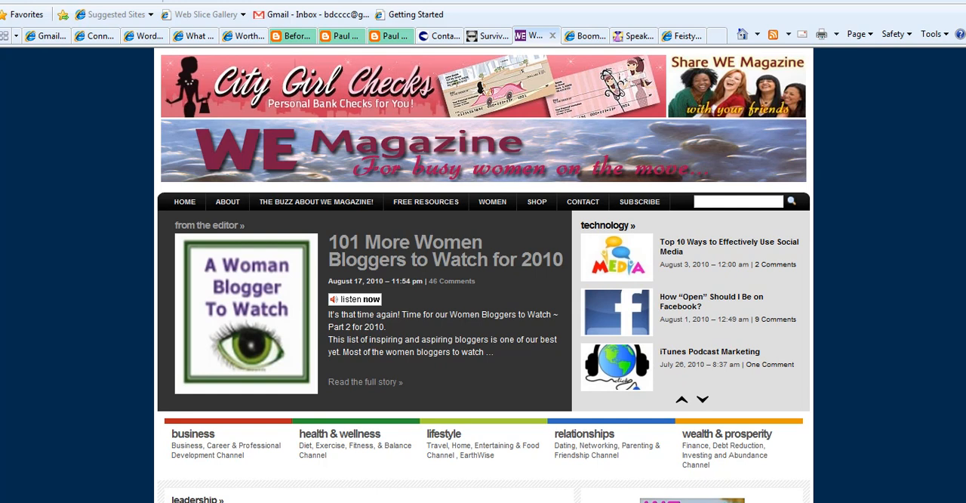
scroll(down, 3)
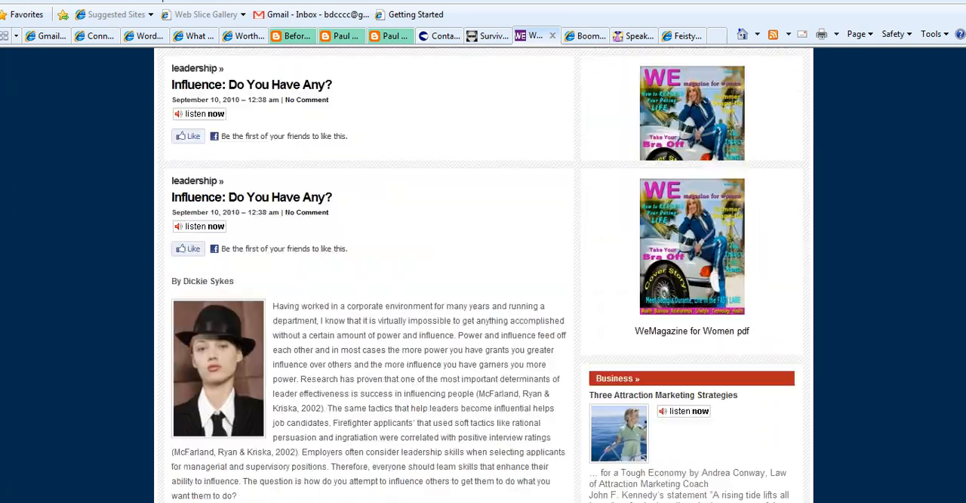
scroll(down, 3)
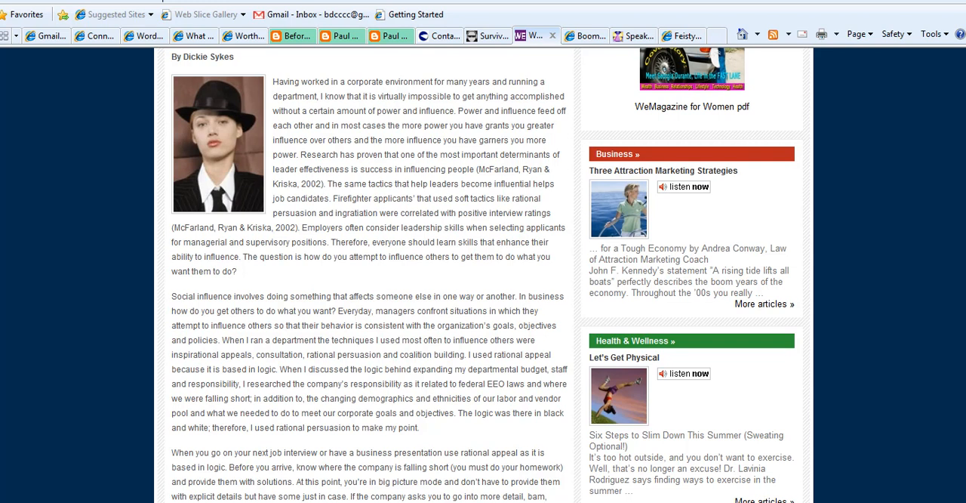
Switch to Boomer Diva TV and scroll through its video listings, returning to the featured video
click(581, 35)
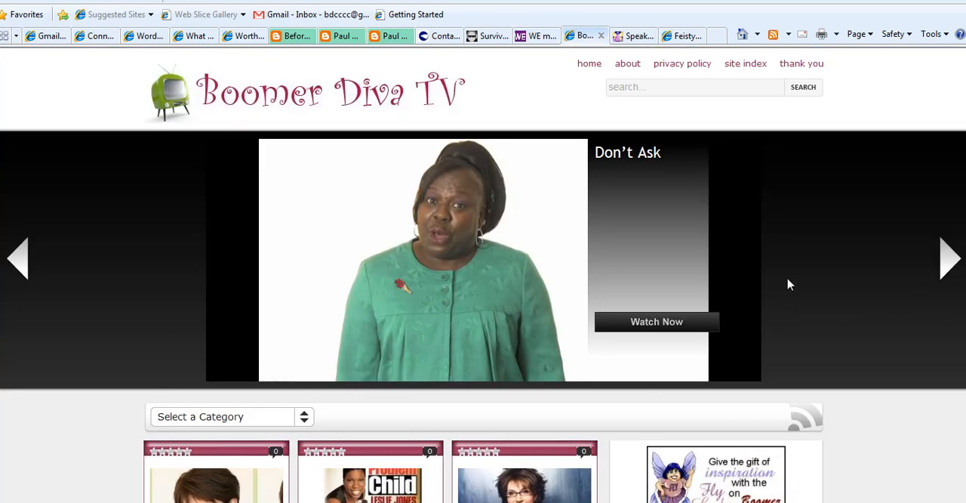
mouse_move(844, 205)
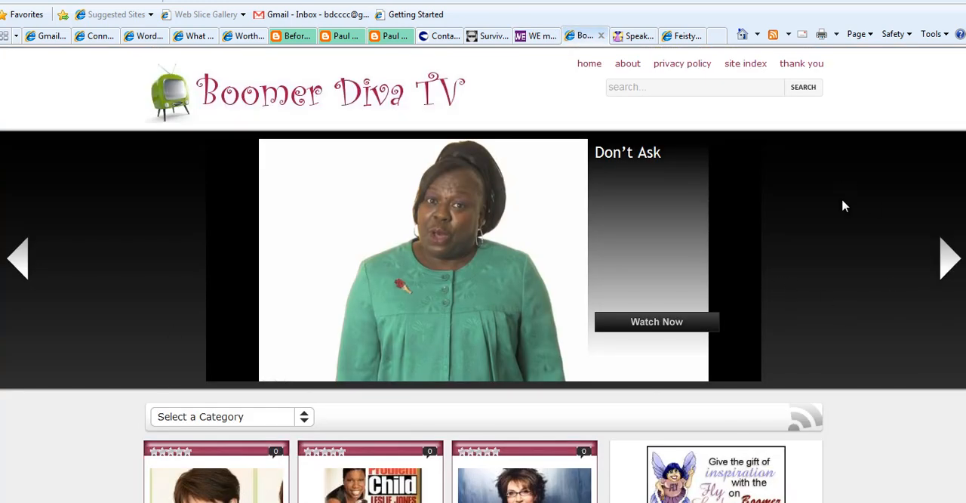
scroll(down, 3)
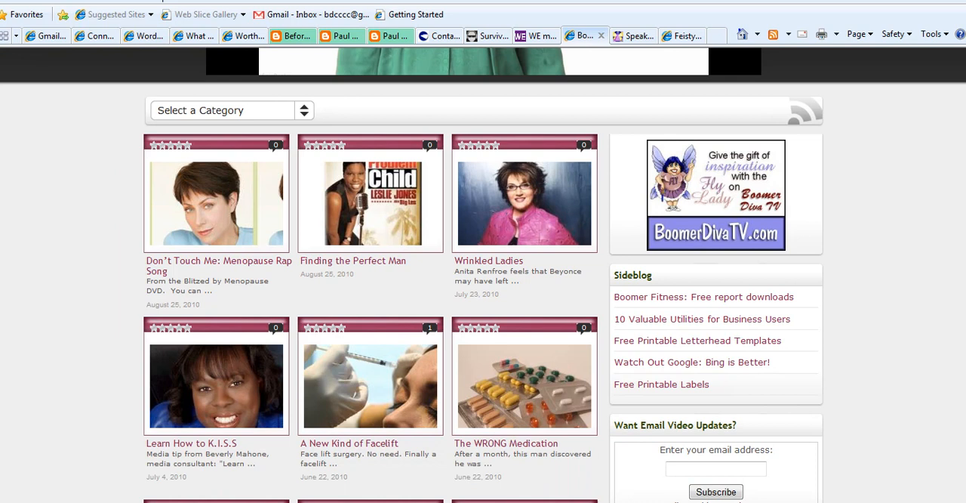
scroll(up, 3)
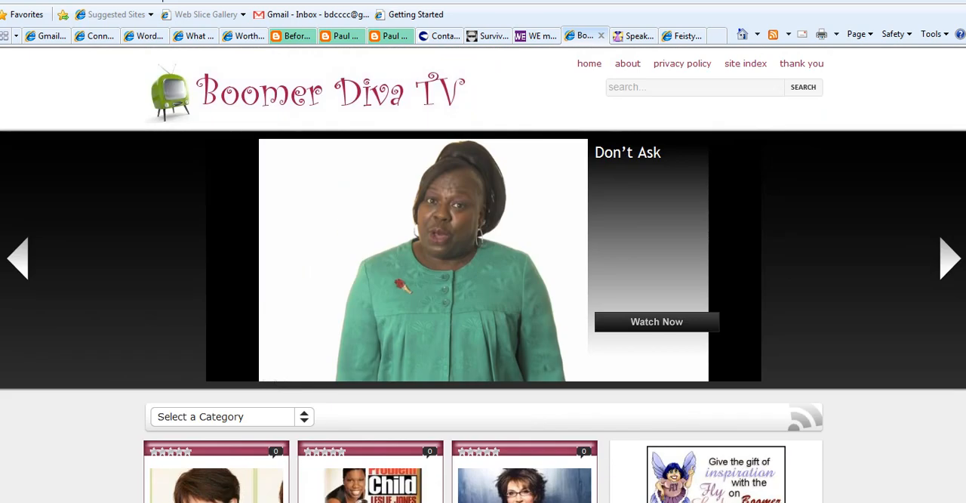
scroll(down, 3)
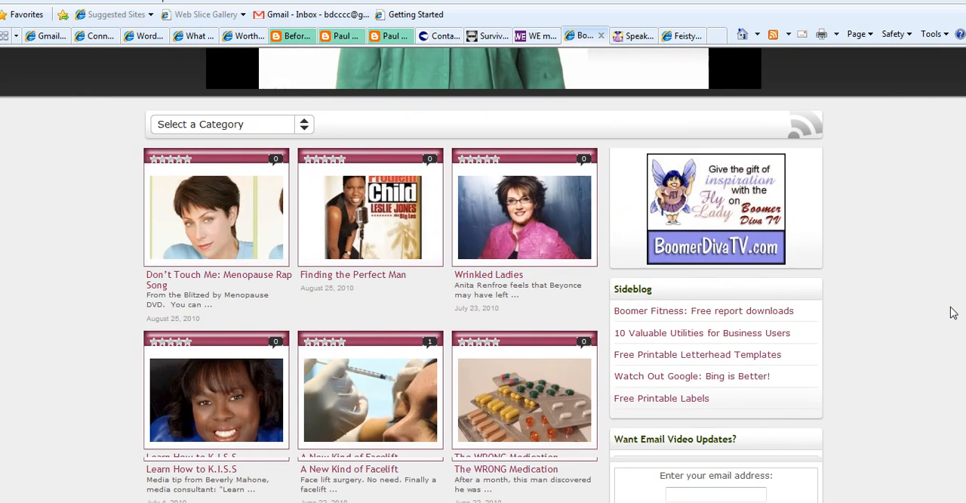
scroll(up, 3)
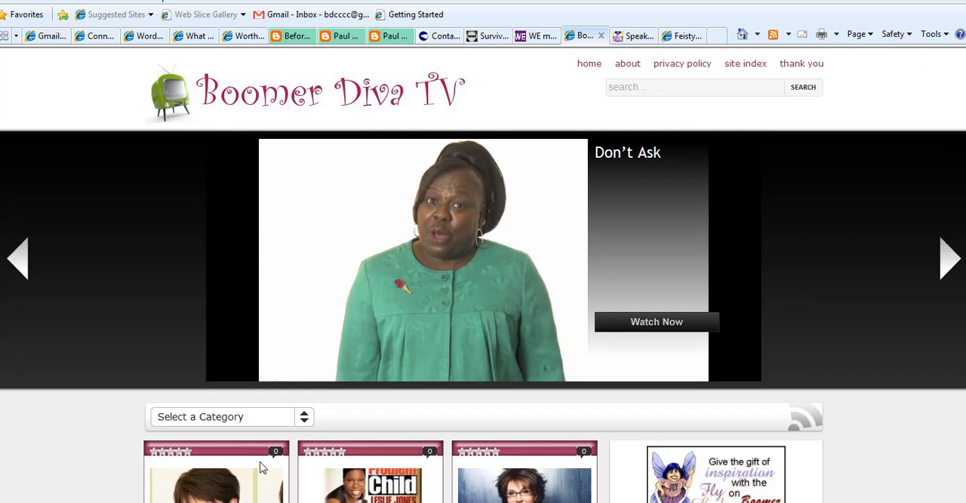
scroll(down, 3)
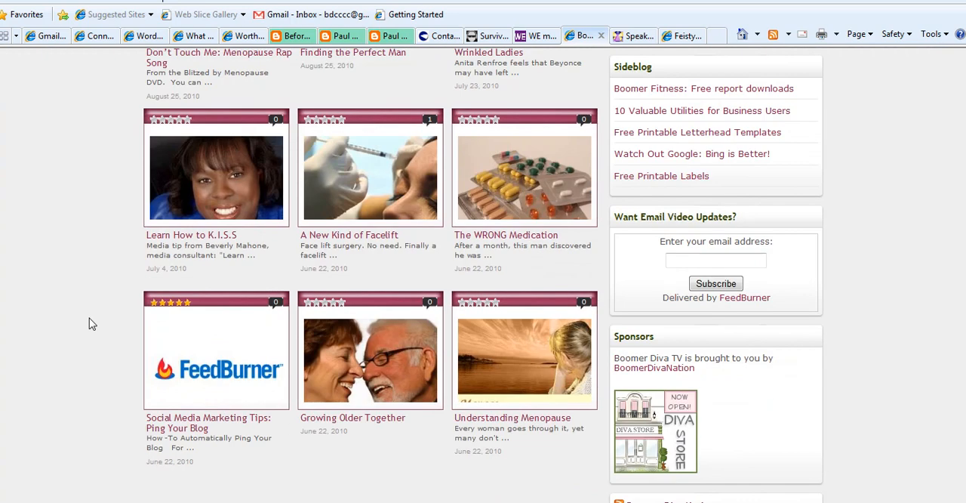
scroll(up, 3)
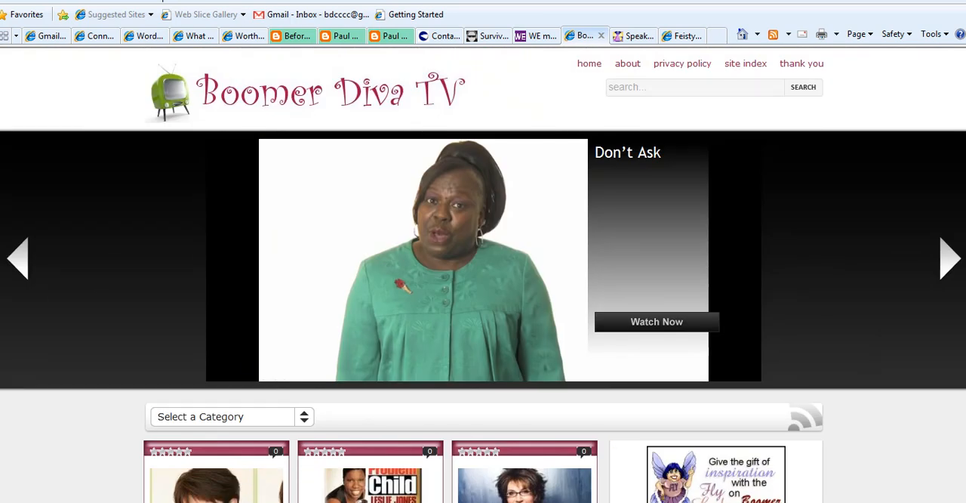
mouse_move(648, 244)
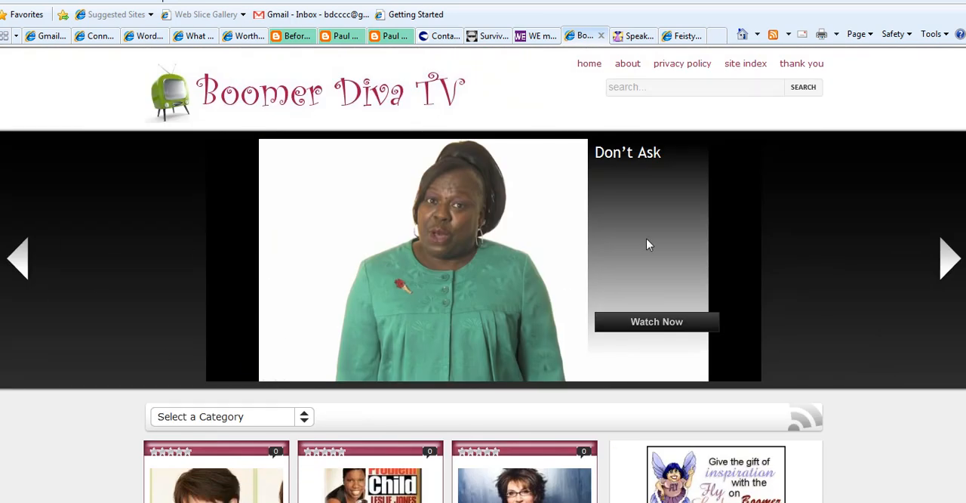